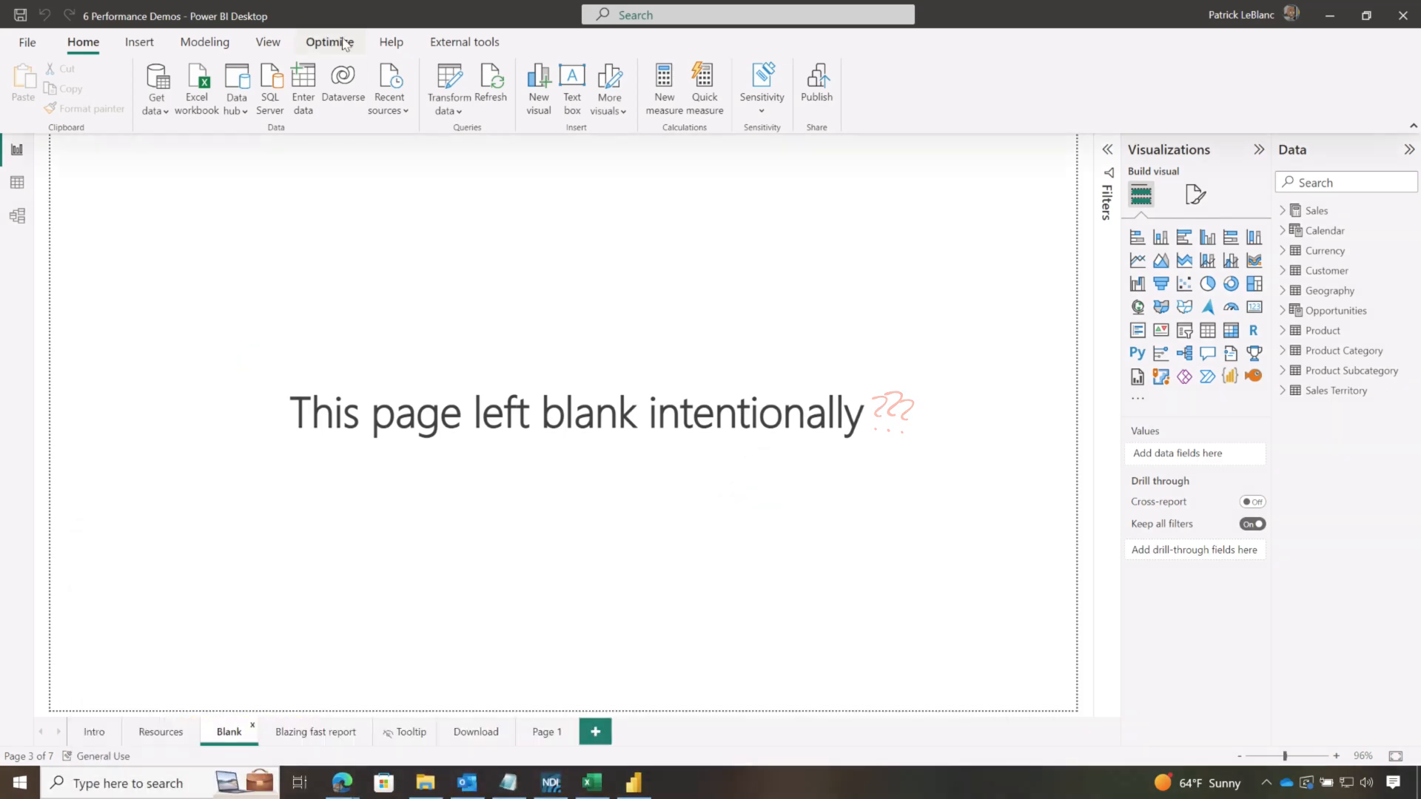
Start Performance analyzer and time the visuals on the Blazing fast report page.
{"action": "left_click", "coordinate": [267, 42]}
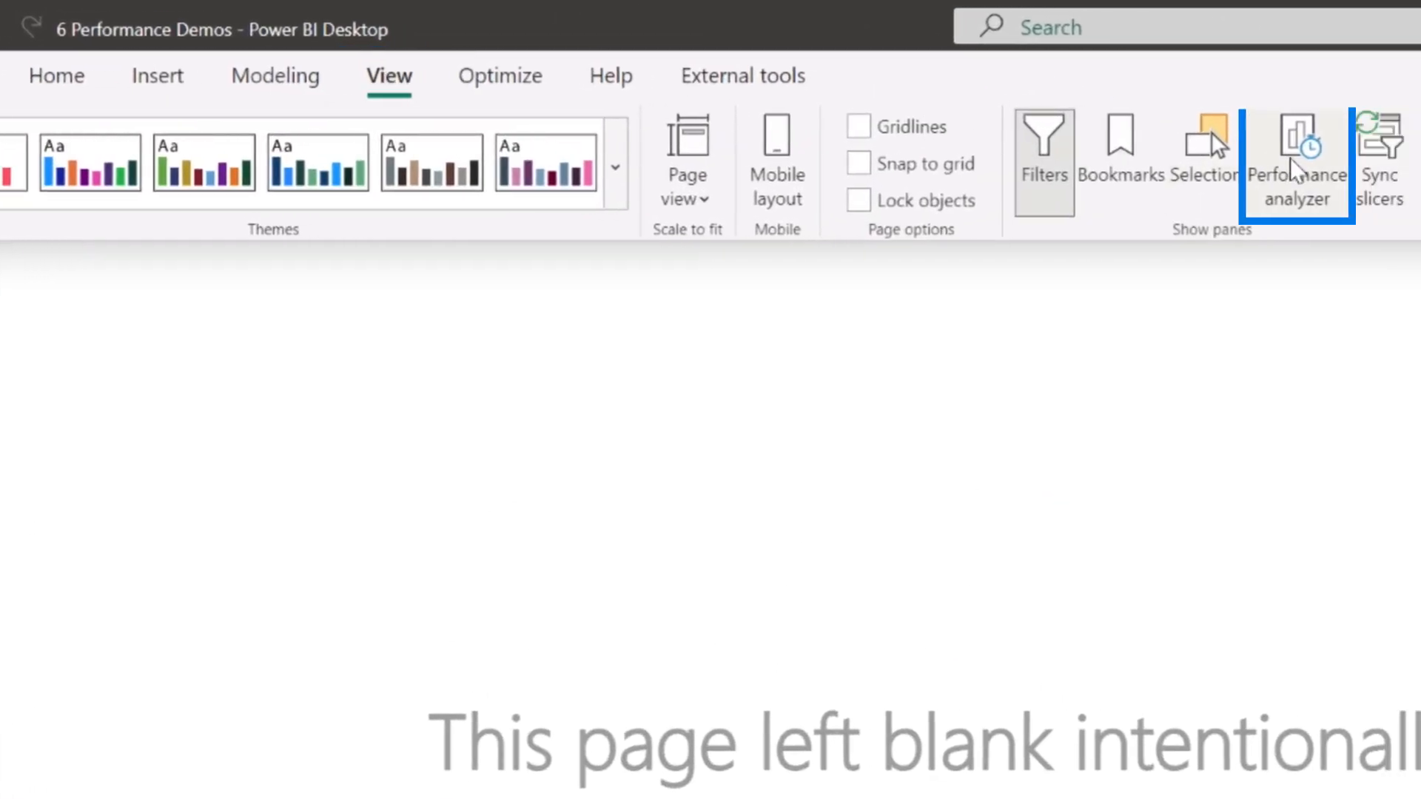
{"action": "left_click", "coordinate": [1296, 162]}
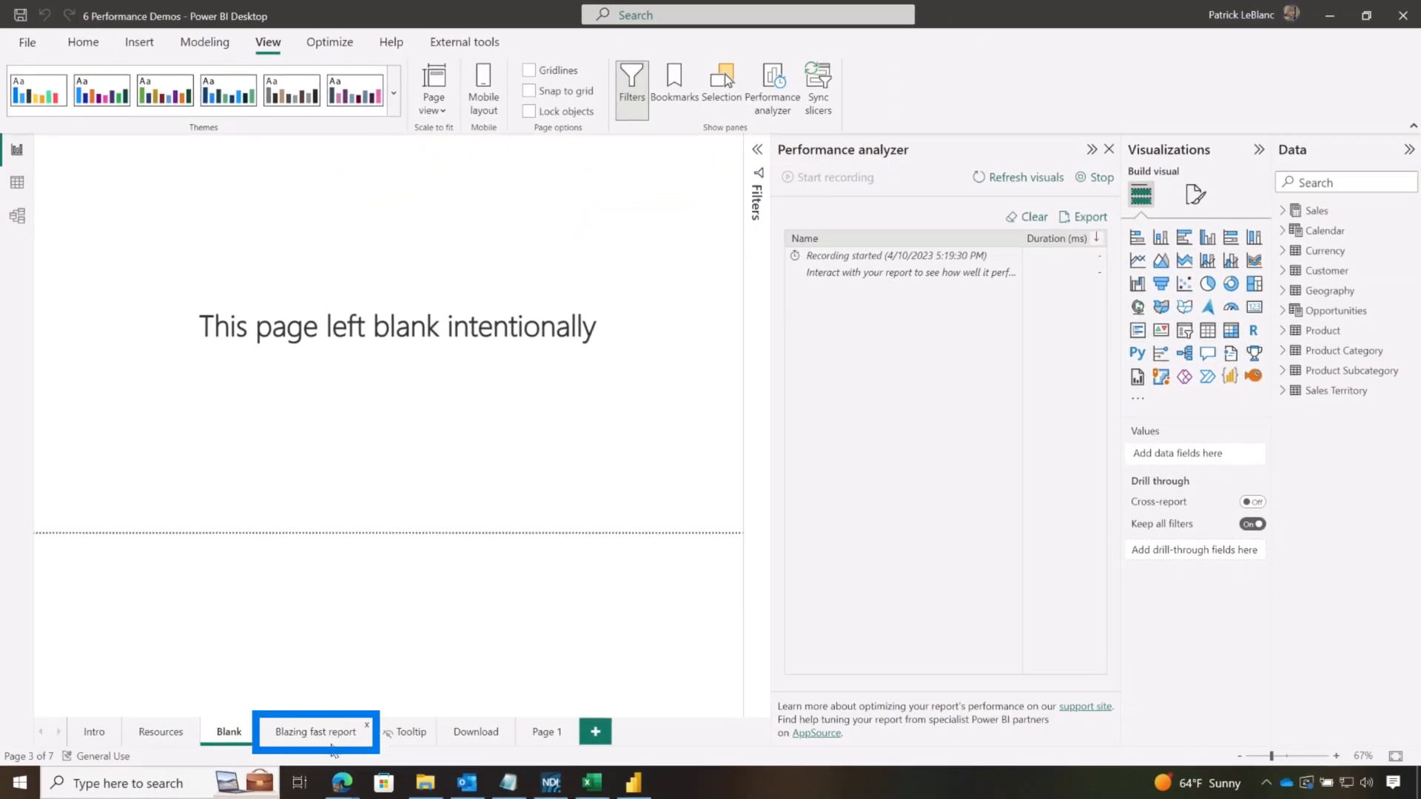
{"action": "left_click", "coordinate": [315, 731]}
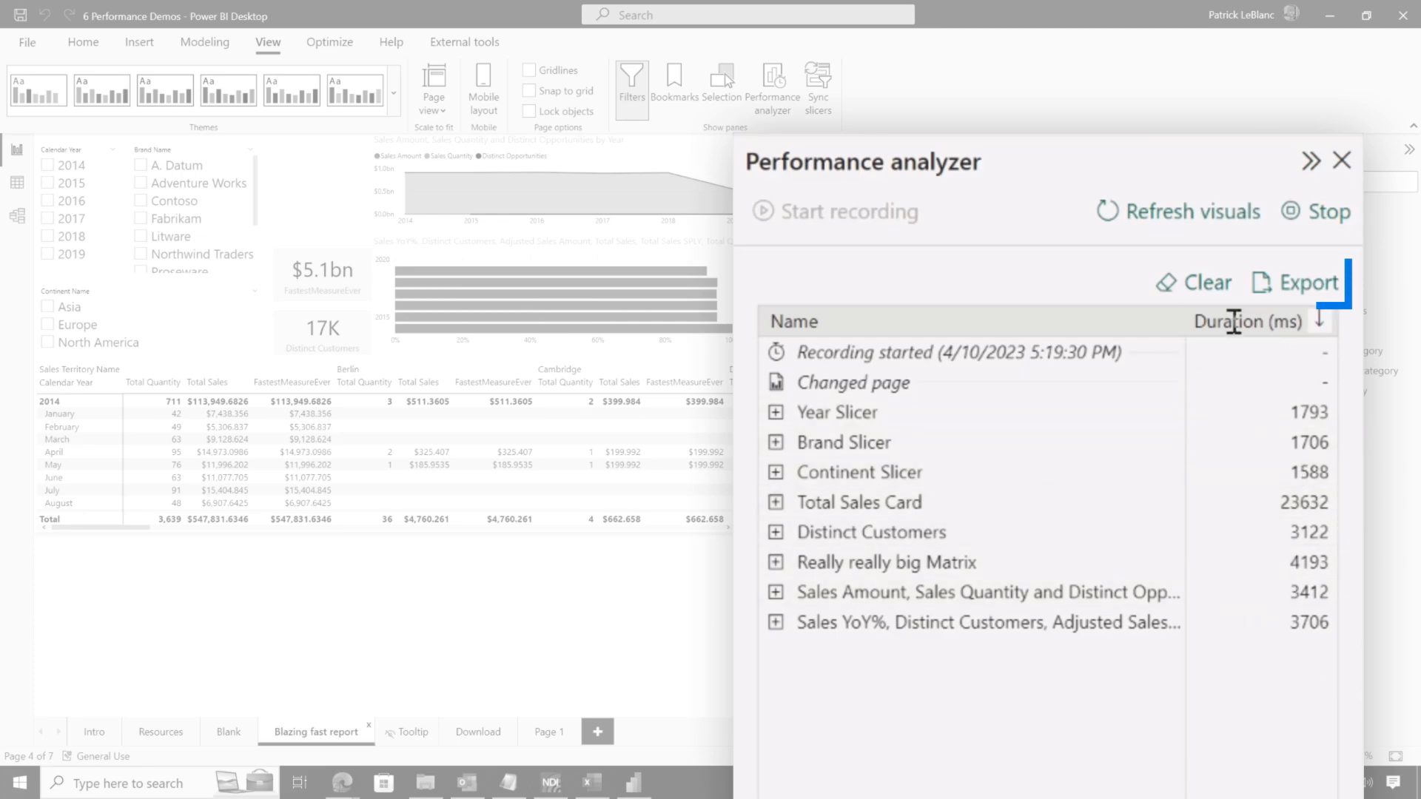
Export the recorded timings, replacing the existing PowerBIPerformanceData.json.
{"action": "left_click", "coordinate": [1295, 282]}
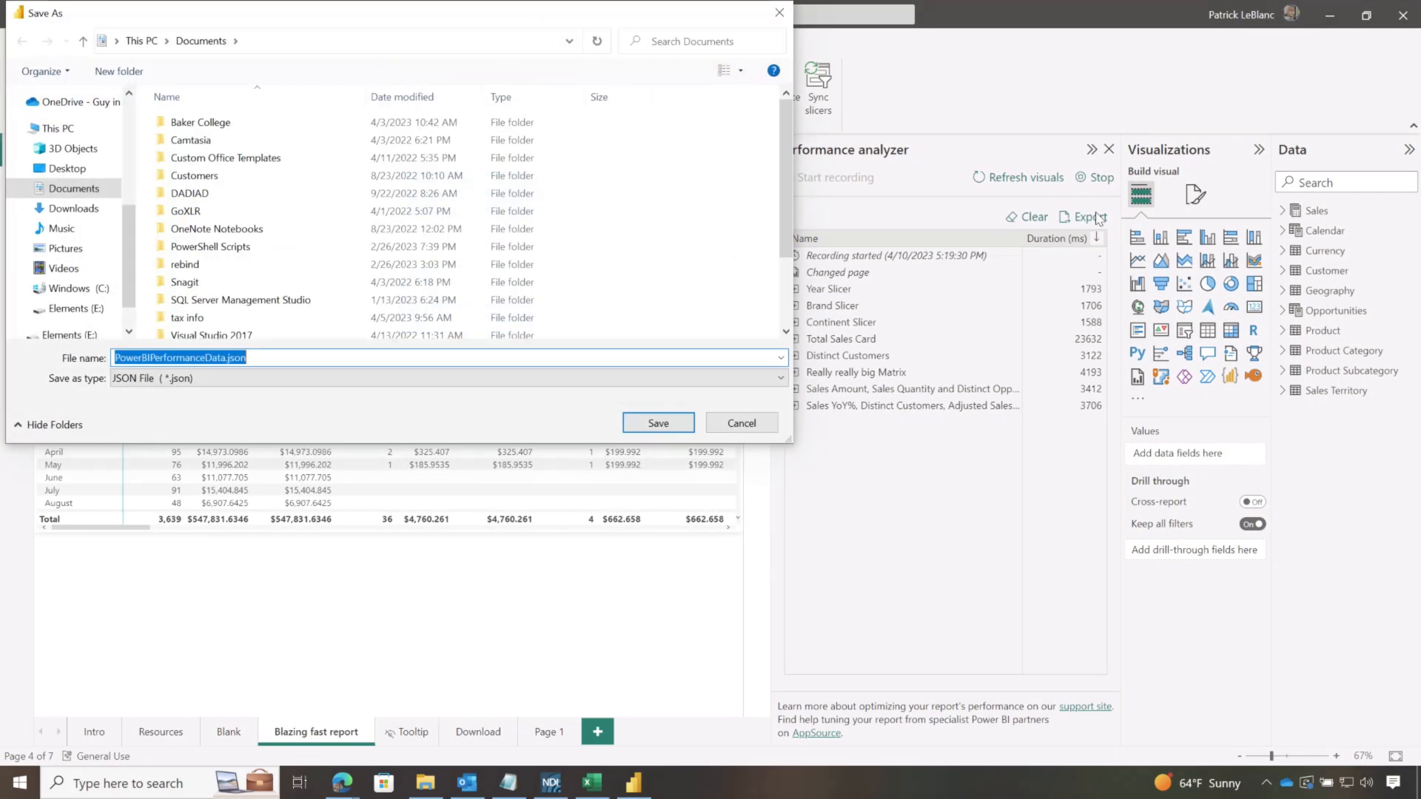
{"action": "left_click", "coordinate": [657, 423]}
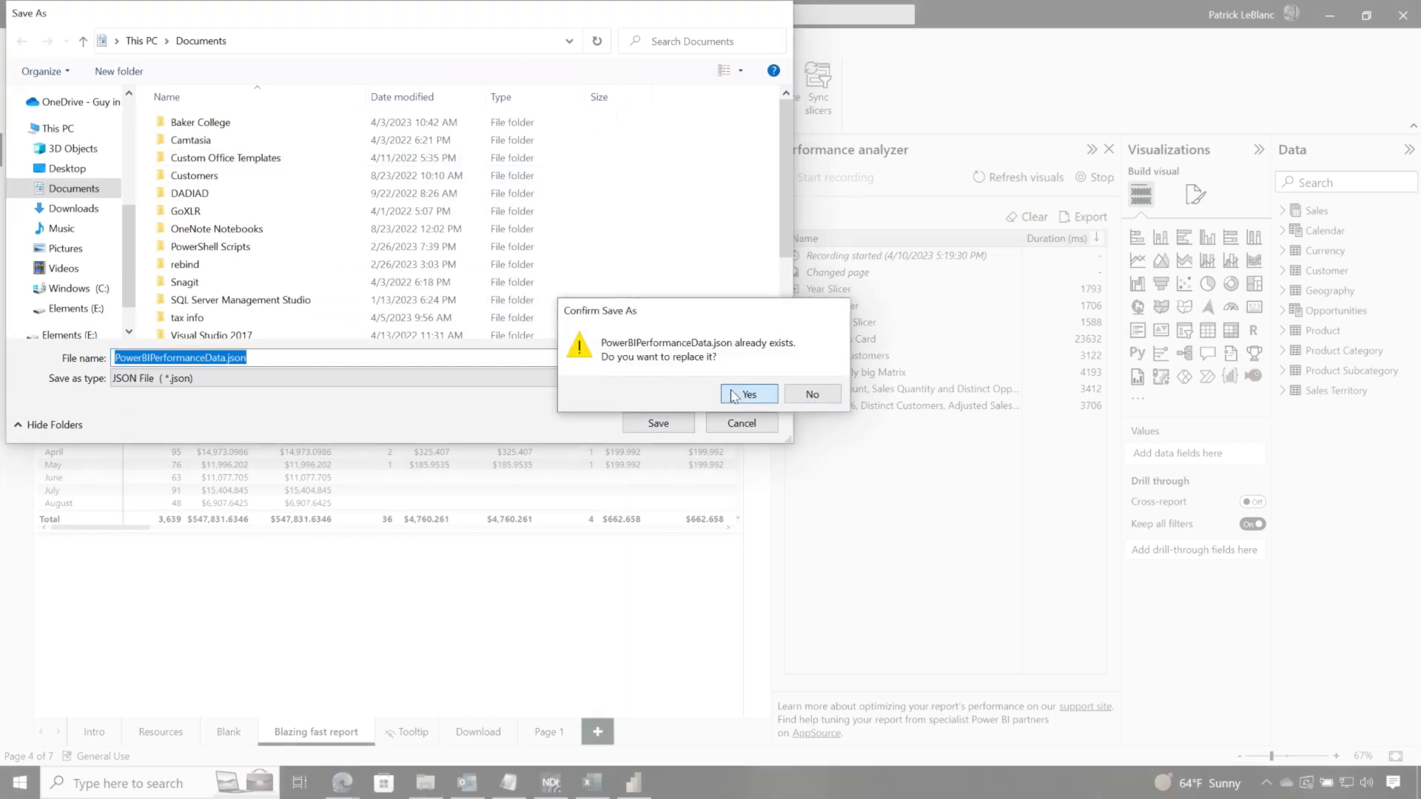
{"action": "left_click", "coordinate": [748, 393]}
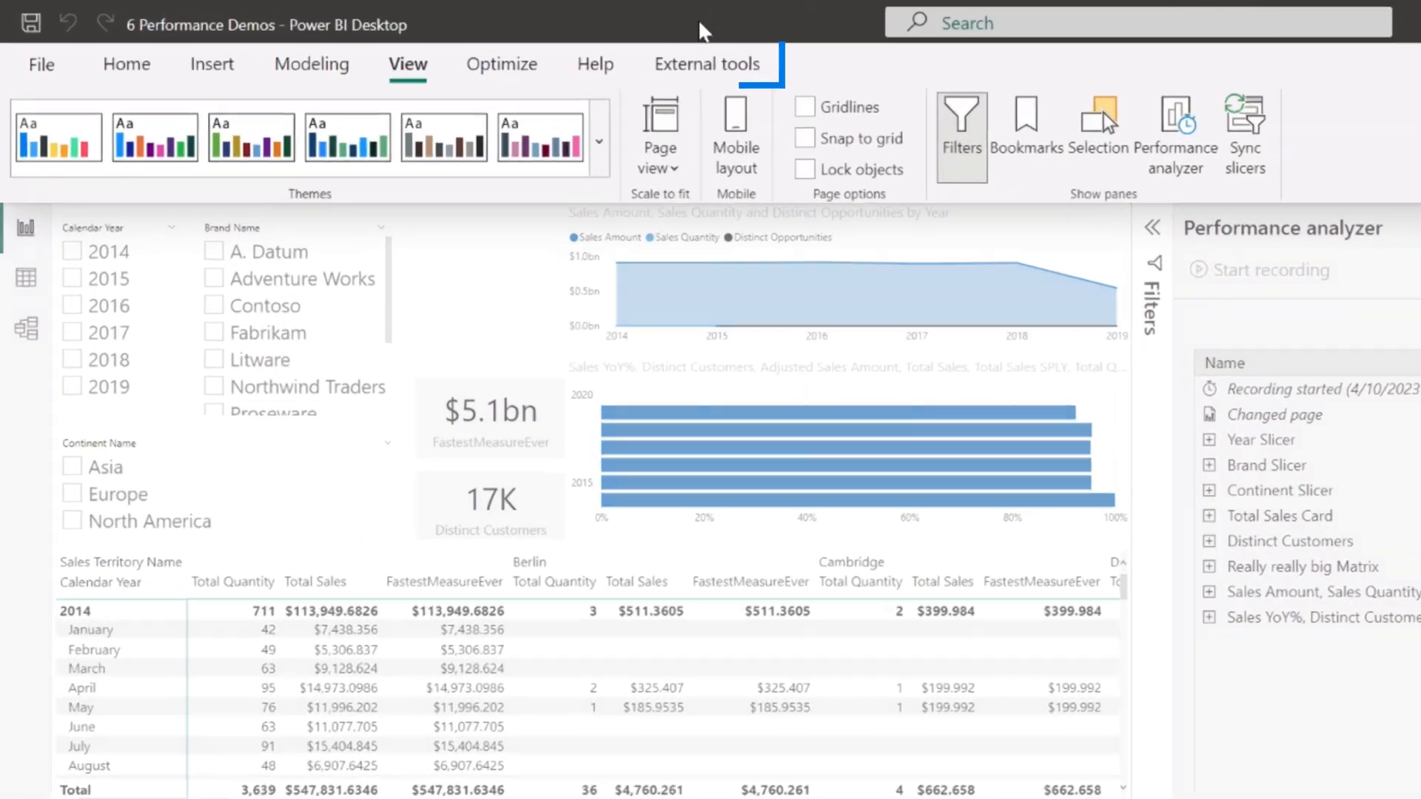
Launch DAX Studio from External tools and load PowerBIPerformanceData.json as performance data.
{"action": "left_click", "coordinate": [706, 64]}
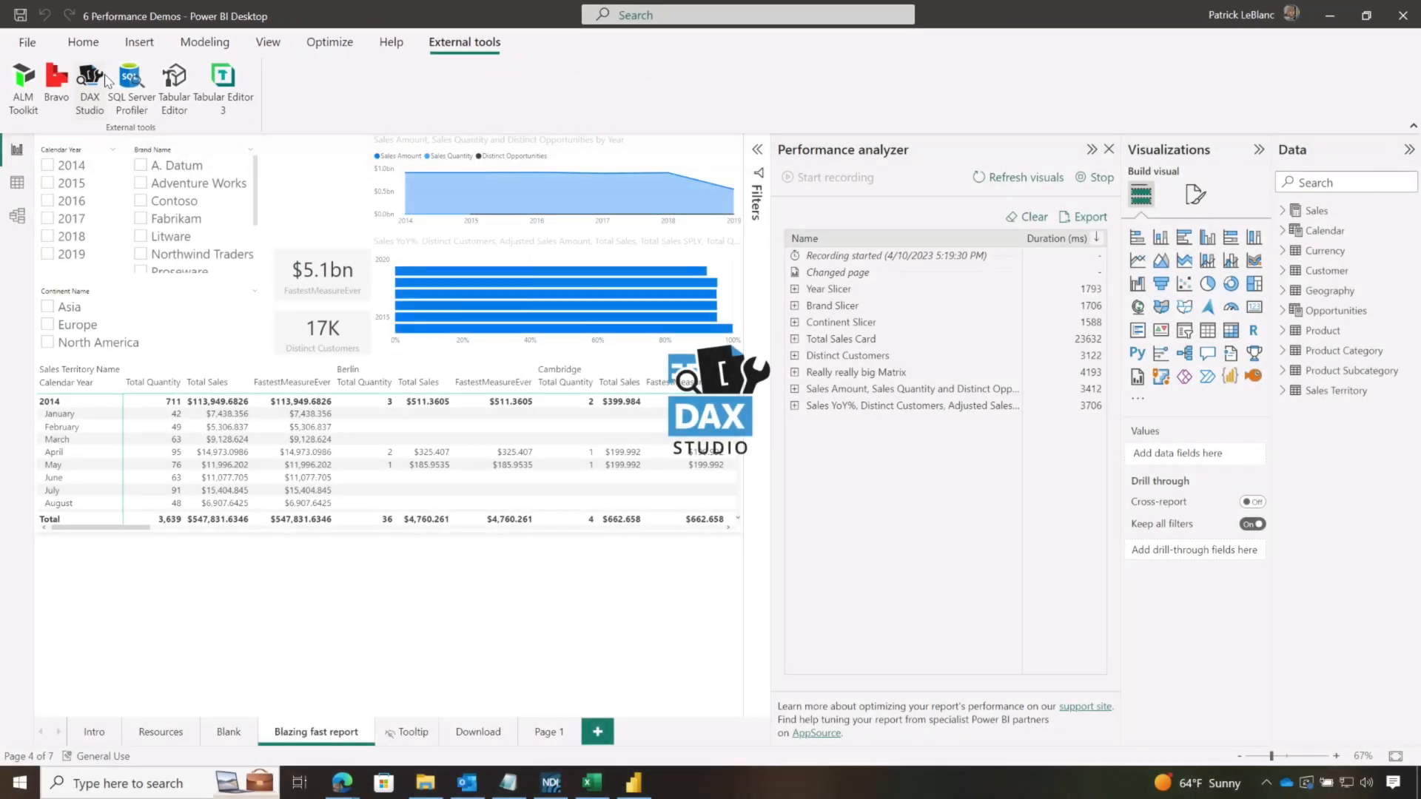
{"action": "left_click", "coordinate": [89, 86]}
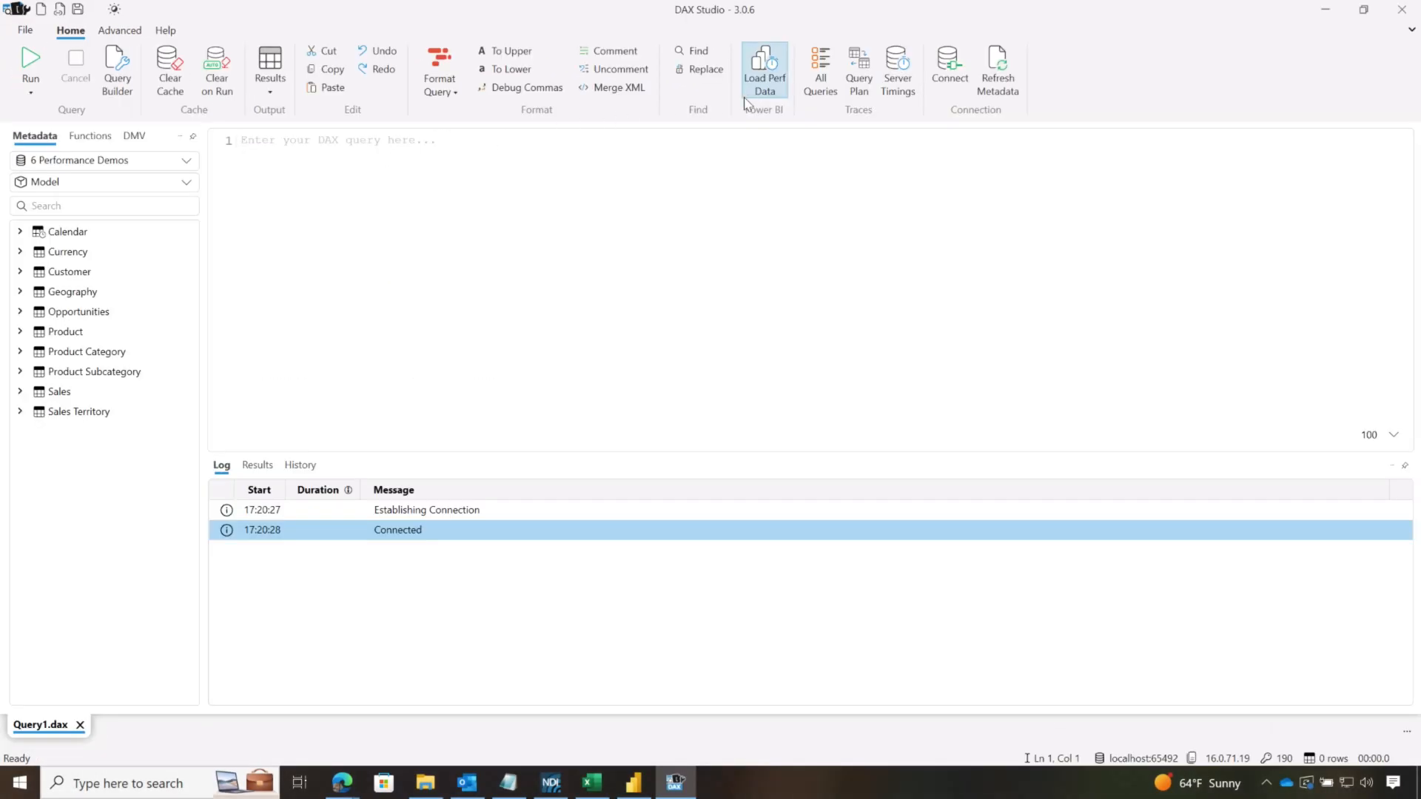
{"action": "left_click", "coordinate": [764, 70]}
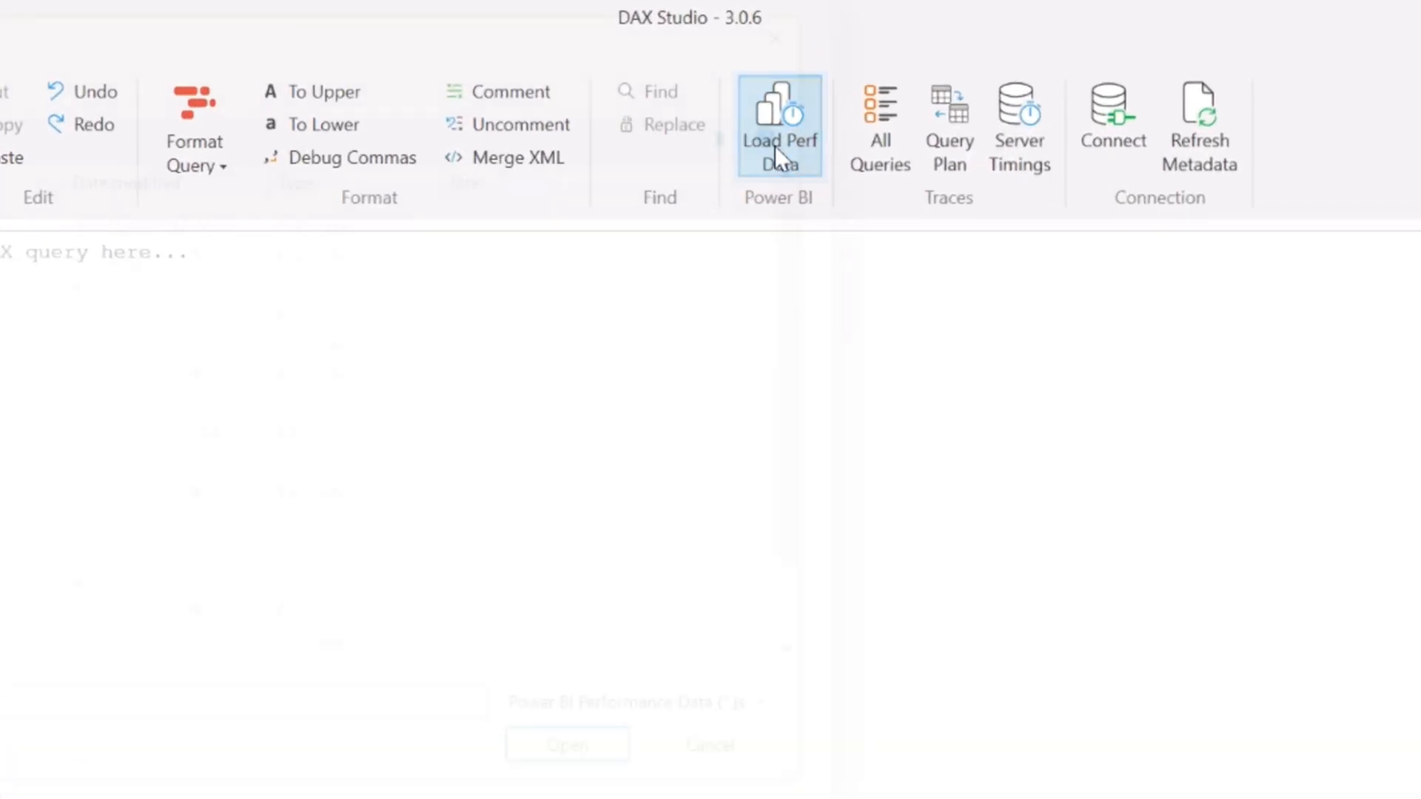
{"action": "left_click", "coordinate": [778, 127]}
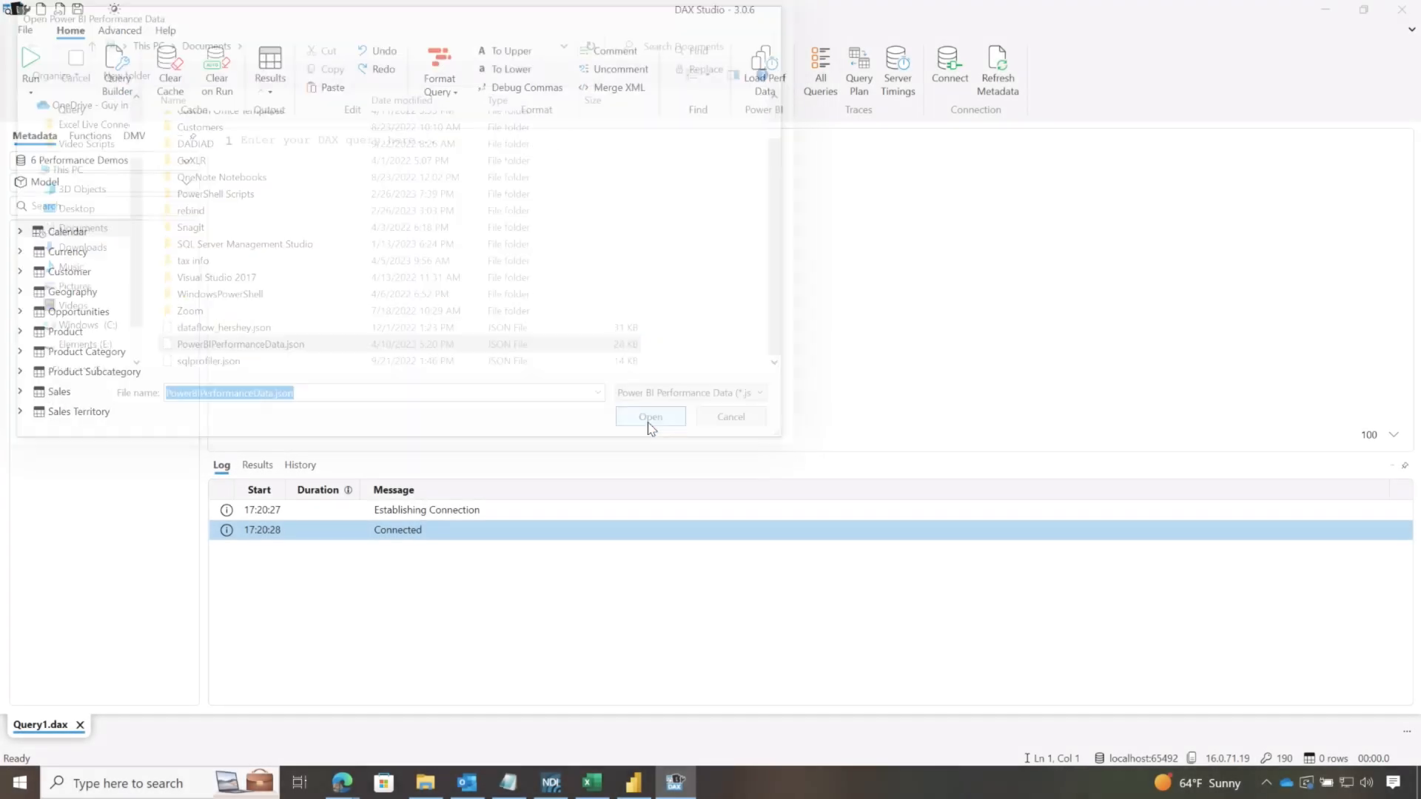
{"action": "left_click", "coordinate": [650, 416]}
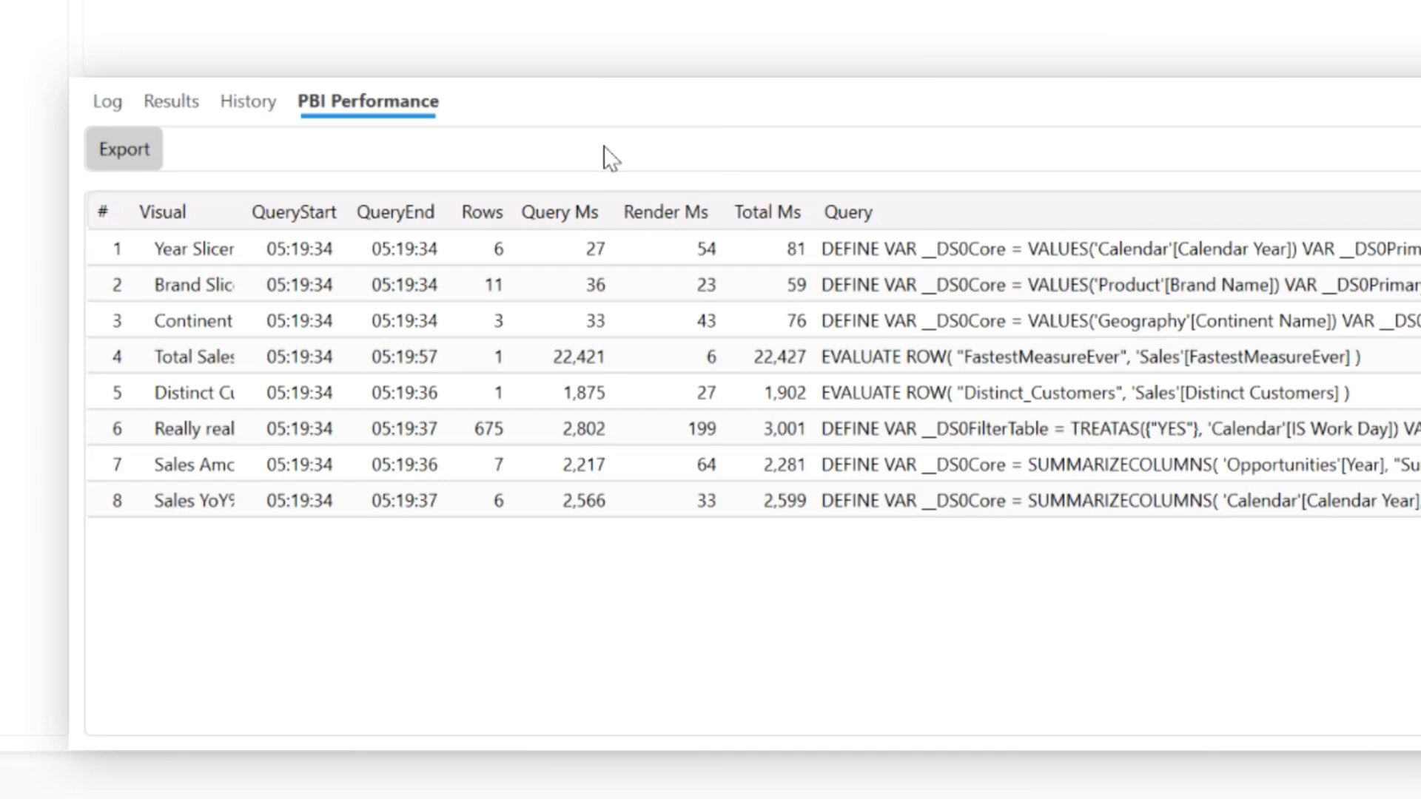
Sort the PBI Performance list by Query Ms to surface the slow Total Sales Card query.
{"action": "left_click", "coordinate": [560, 212]}
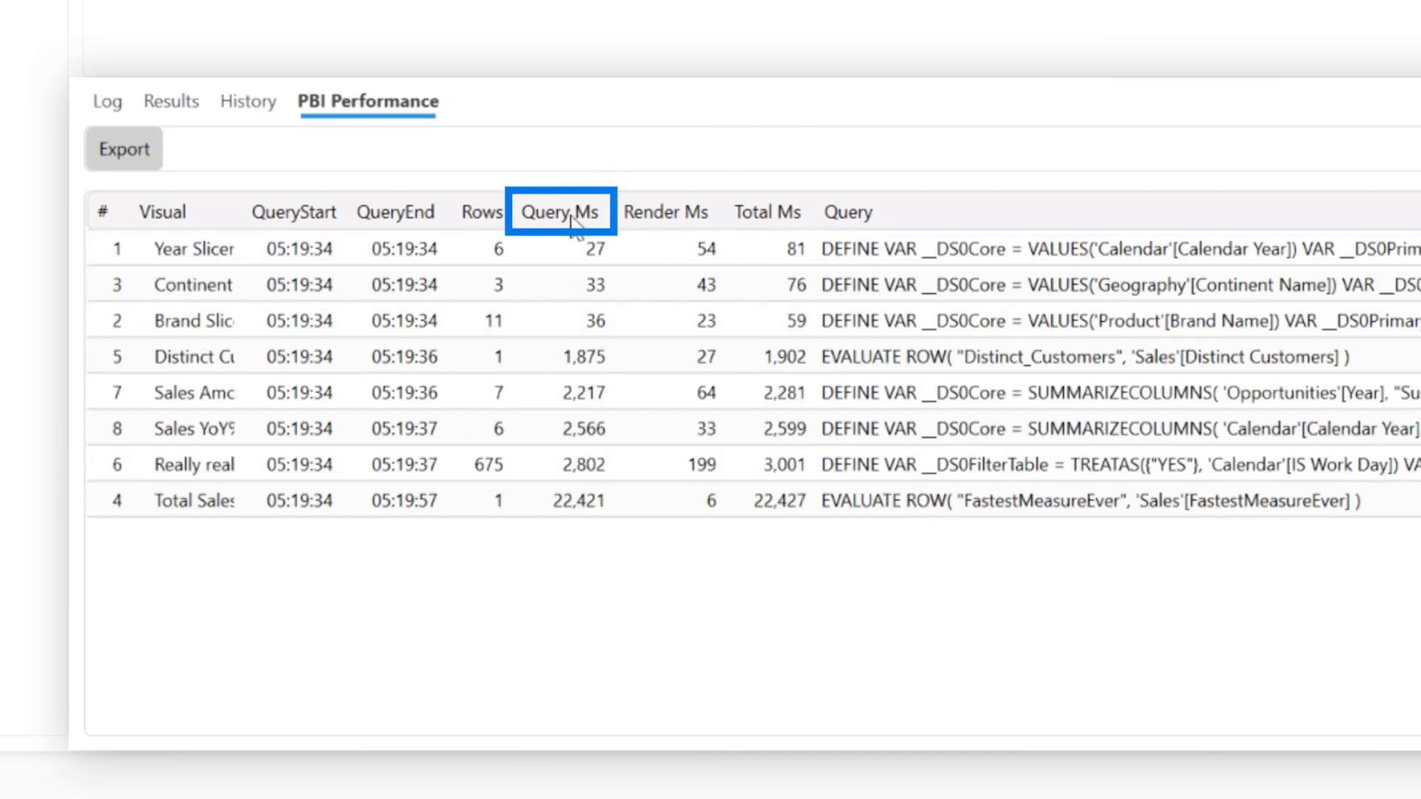
{"action": "left_click", "coordinate": [560, 212]}
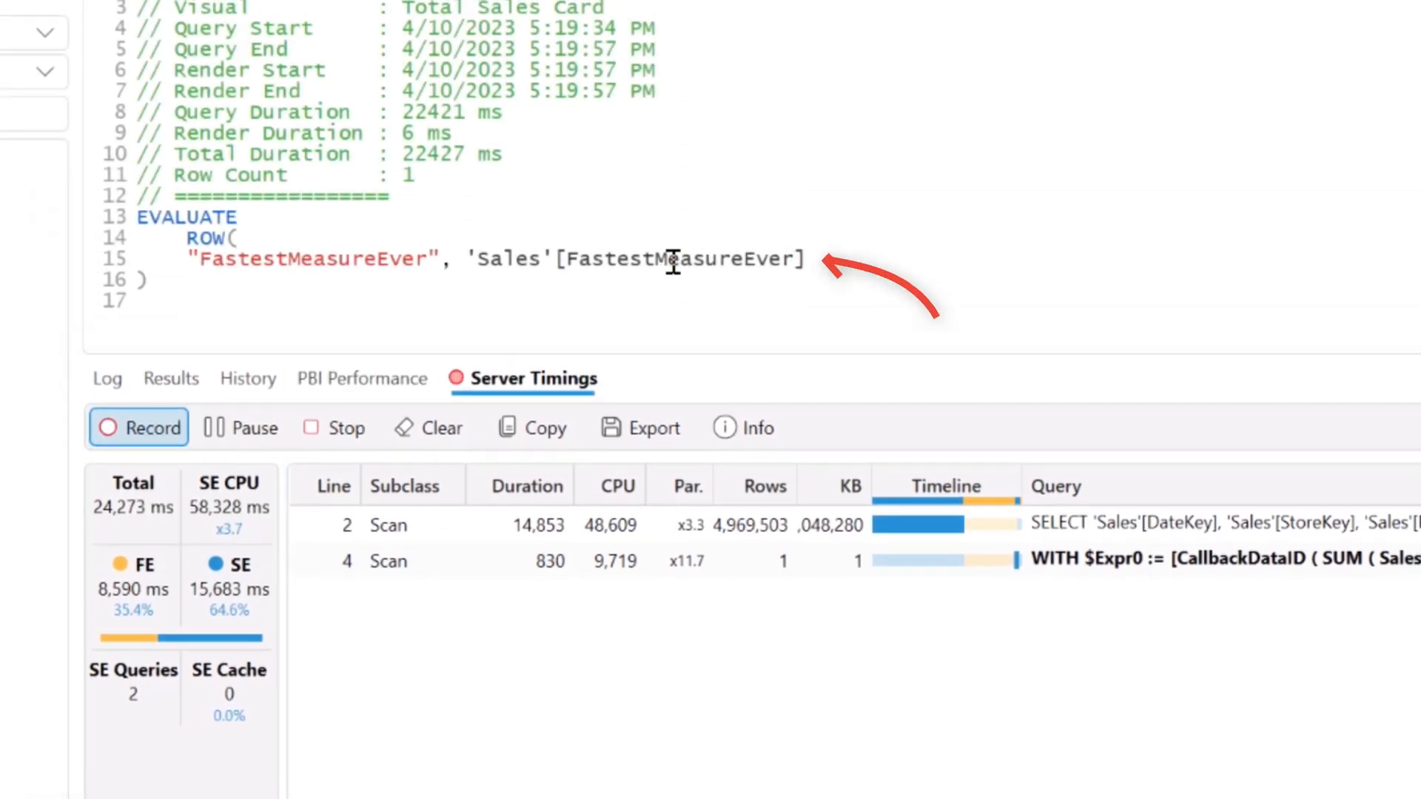
Scroll through the Total Sales Card server timings, then switch to blank workbook Book1.
{"action": "scroll", "scroll_direction": "down", "scroll_amount": 3}
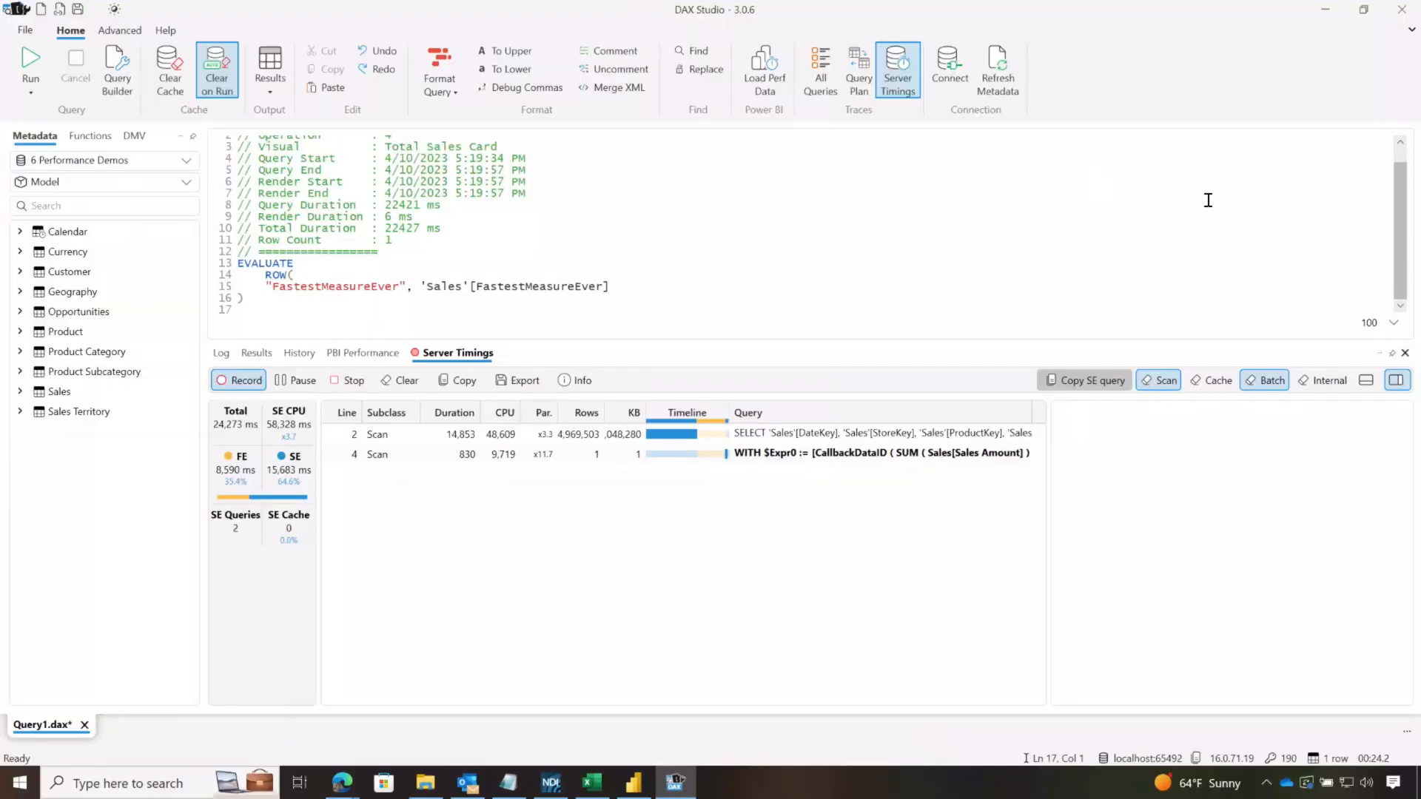
{"action": "left_click", "coordinate": [591, 783]}
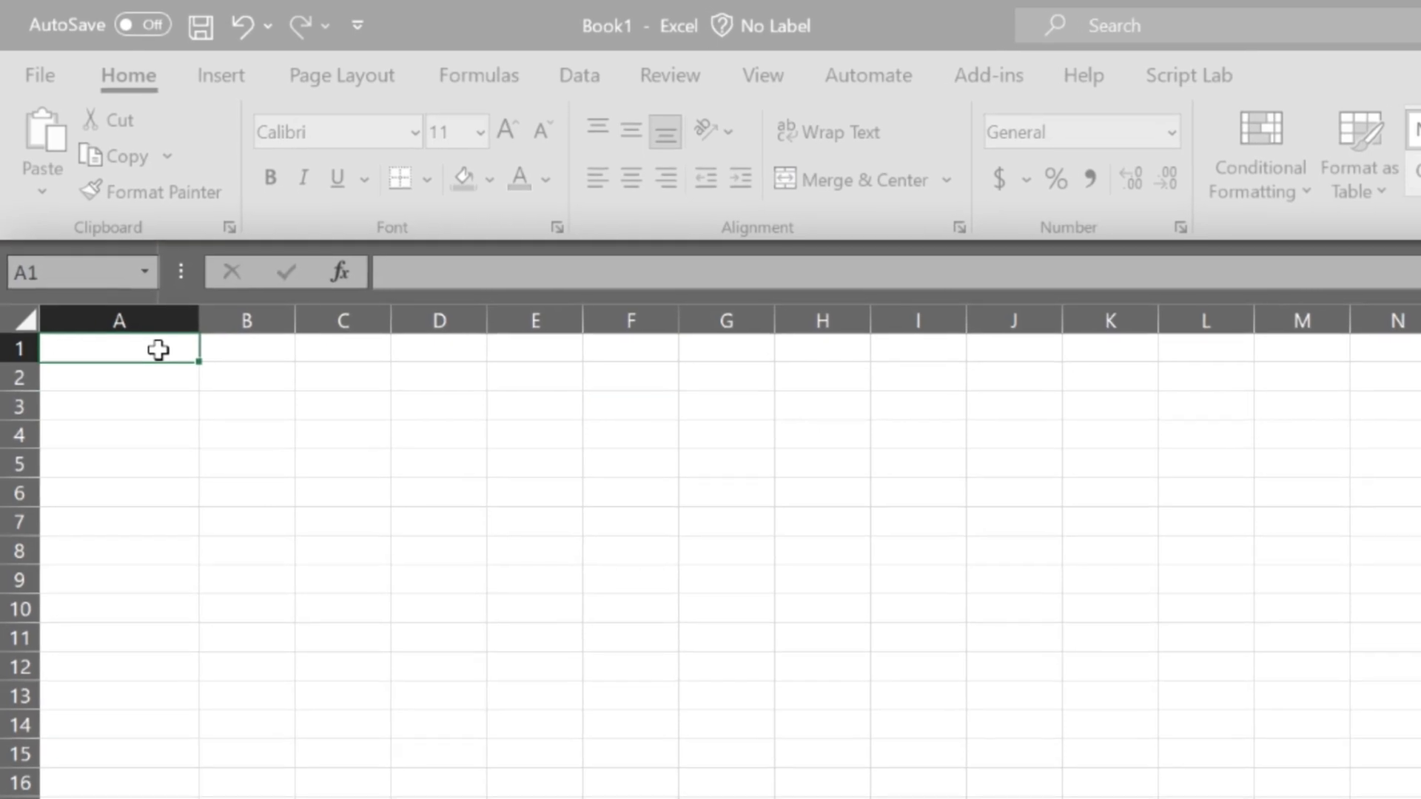
Paste the 24,273 ms server timings into cell A1 of Book1.
{"action": "key", "text": "ctrl+v"}
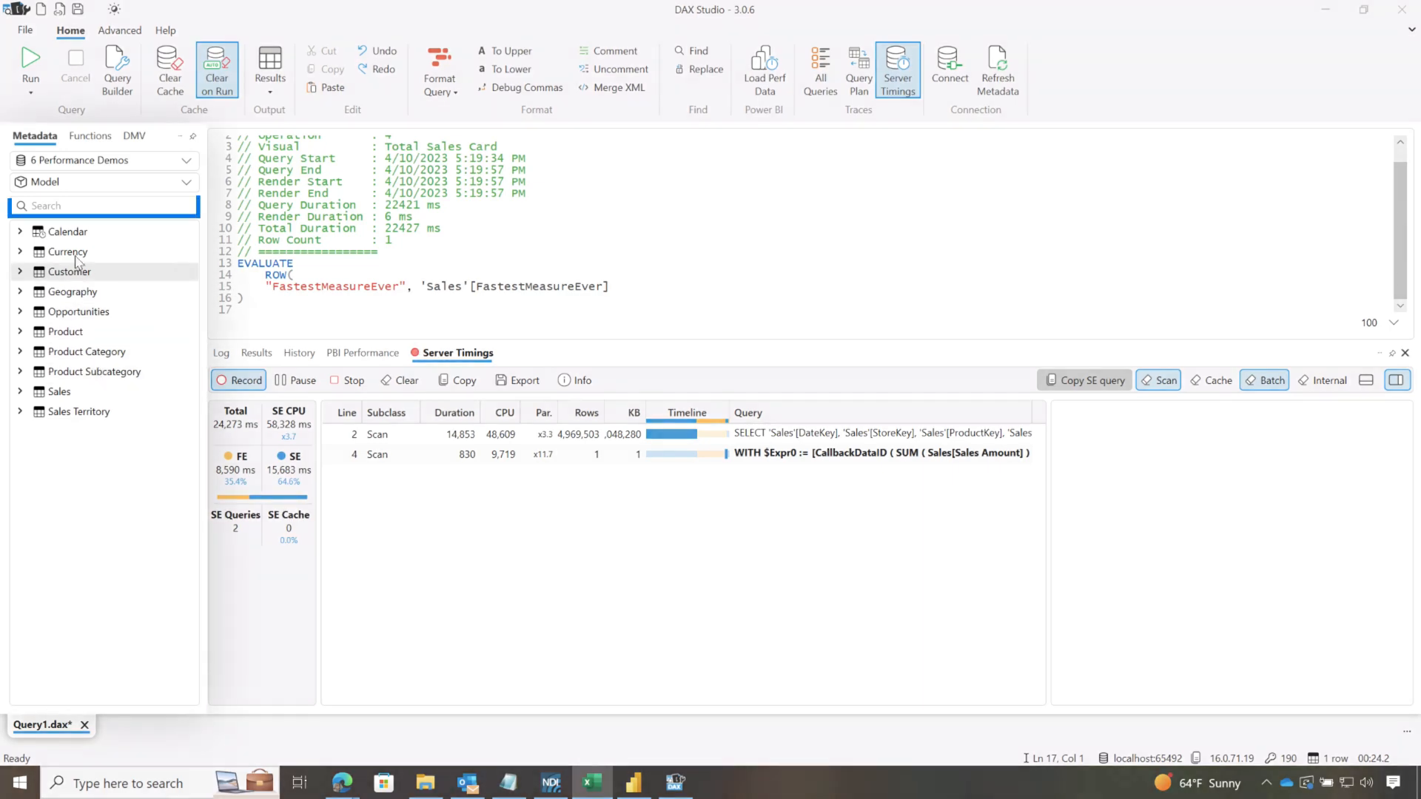
Search metadata for 'fast' and copy the 8 ms FastestMeasureEver timings as data only.
{"action": "type", "text": "fast"}
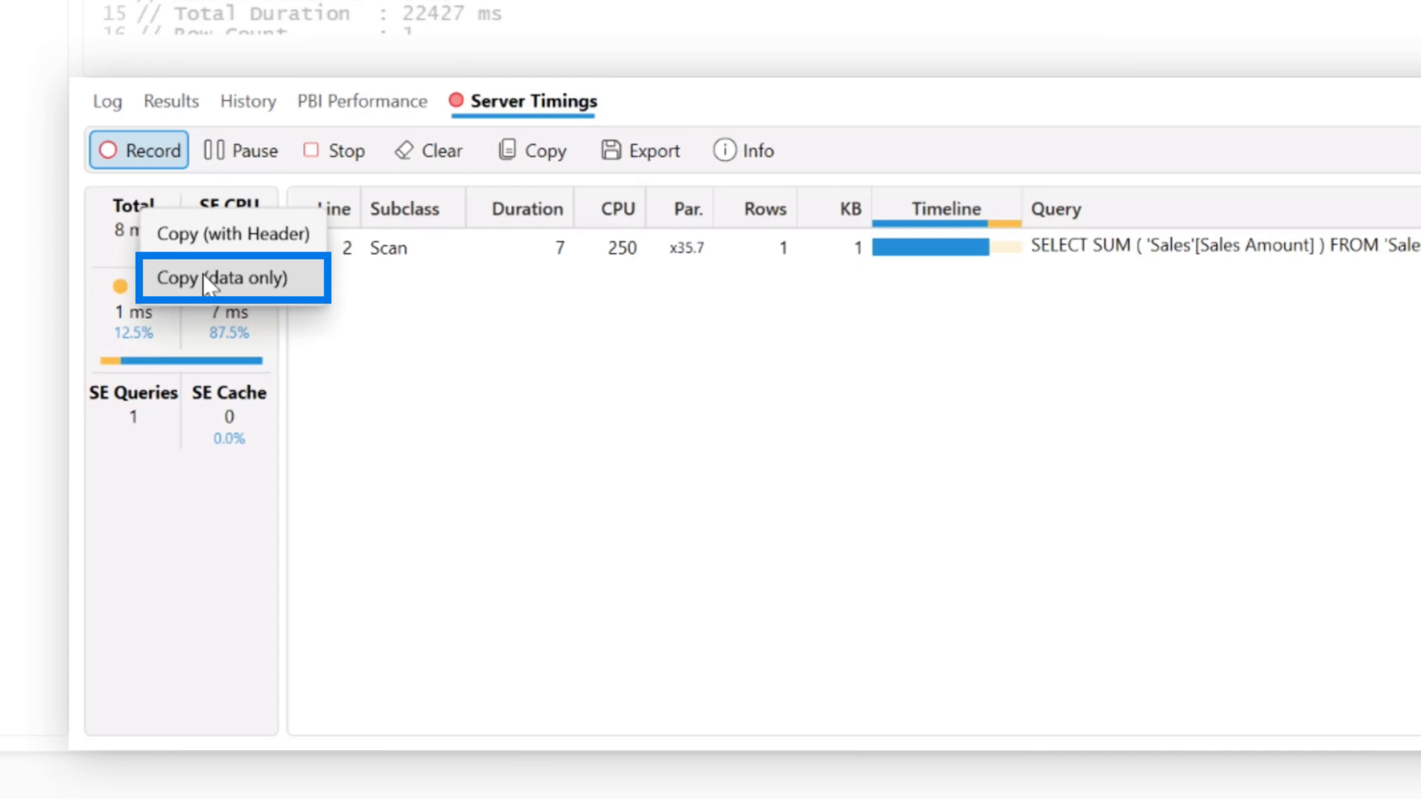
{"action": "left_click", "coordinate": [233, 278]}
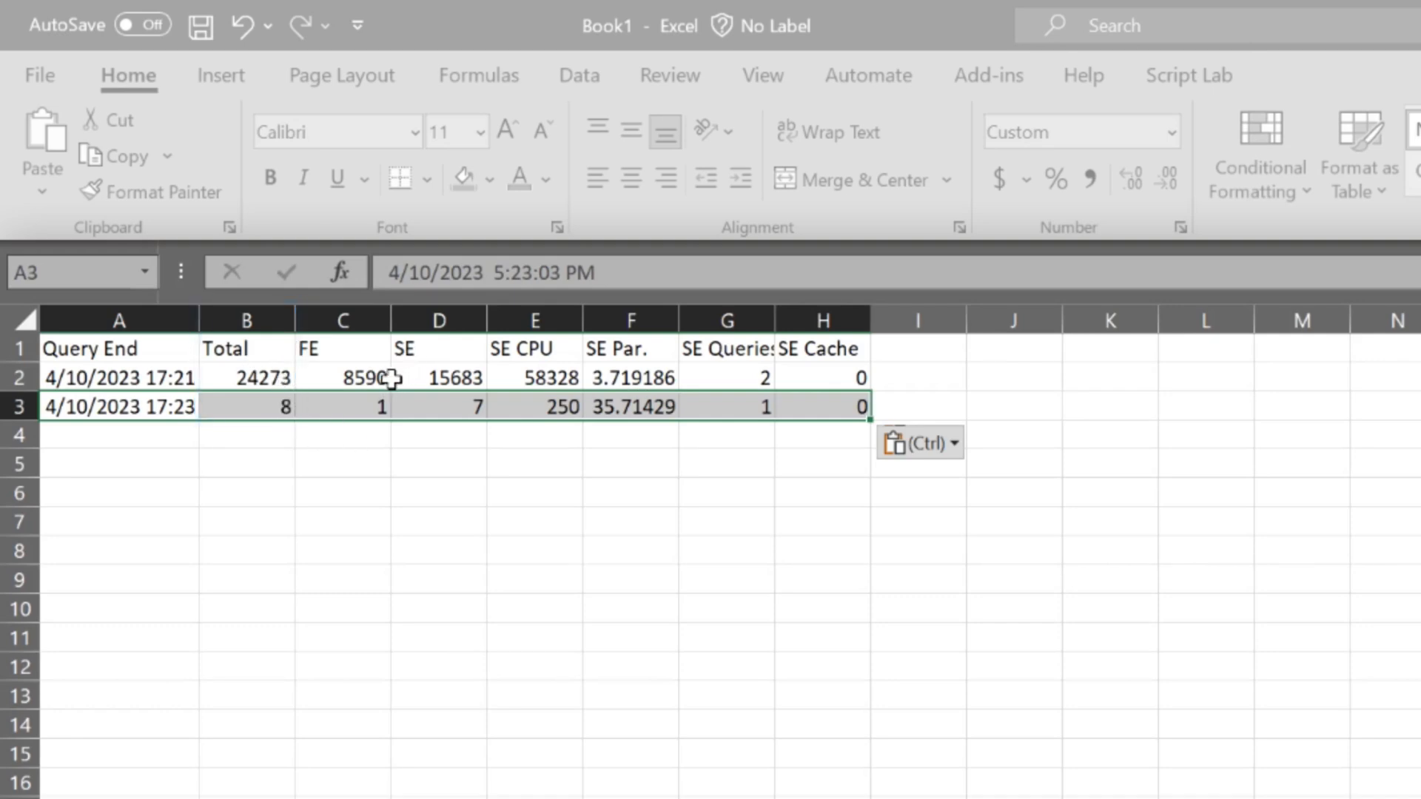
{"action": "mouse_move", "coordinate": [571, 415]}
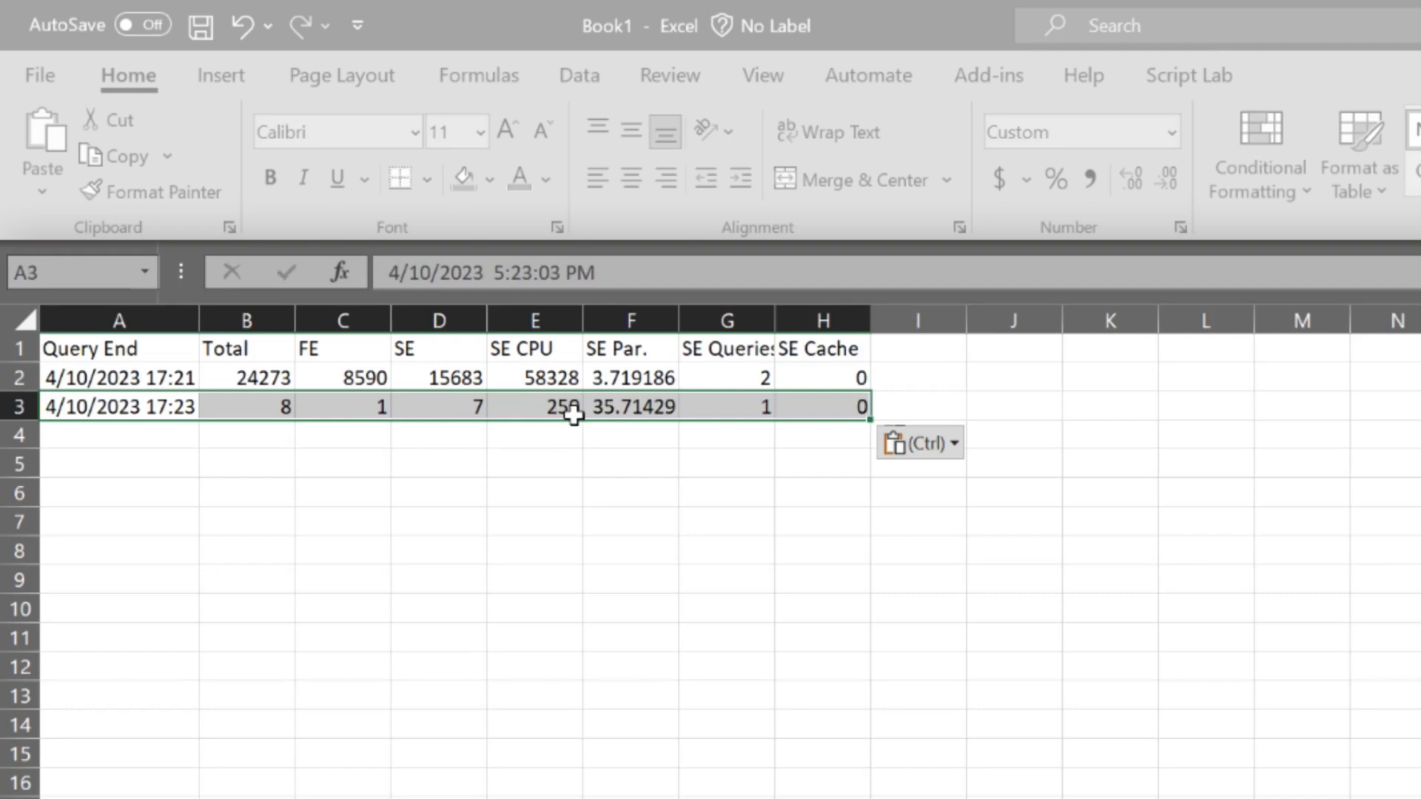